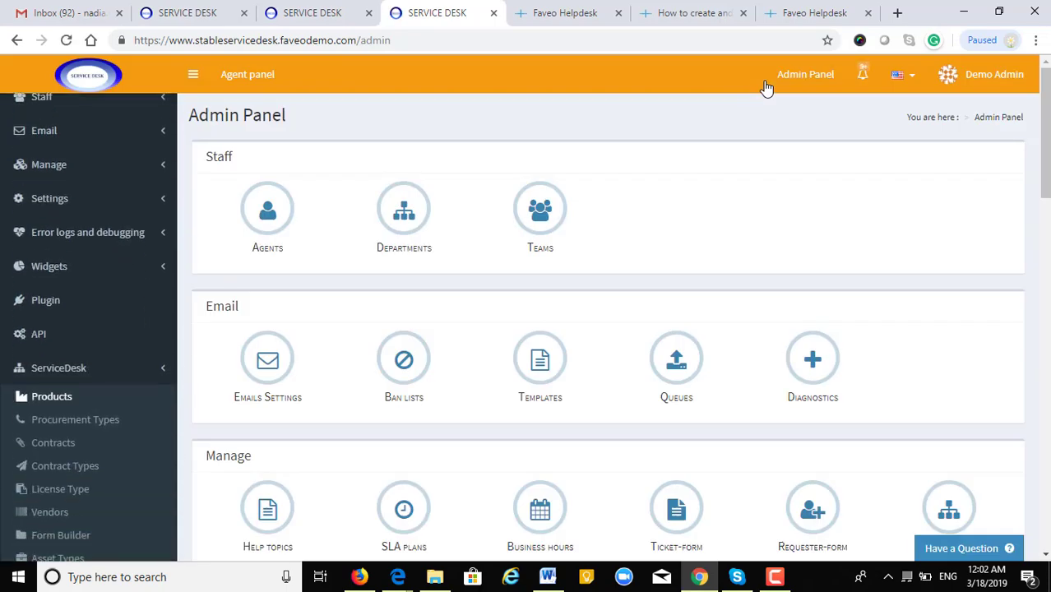
# Begin a new product in Products with 'HP laptop' as its name.
pyautogui.scroll(-3)
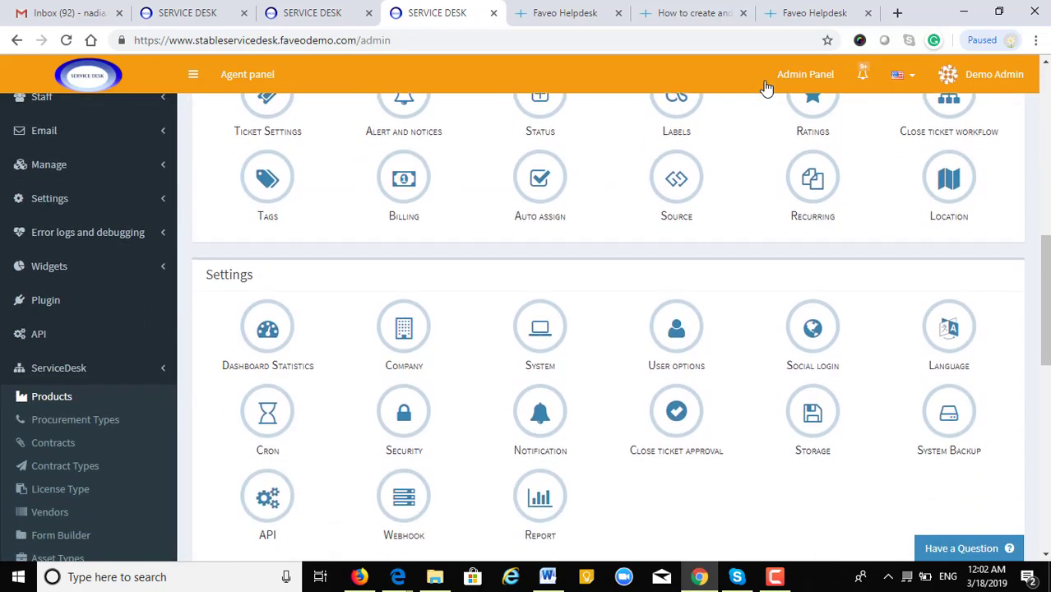
pyautogui.scroll(-3)
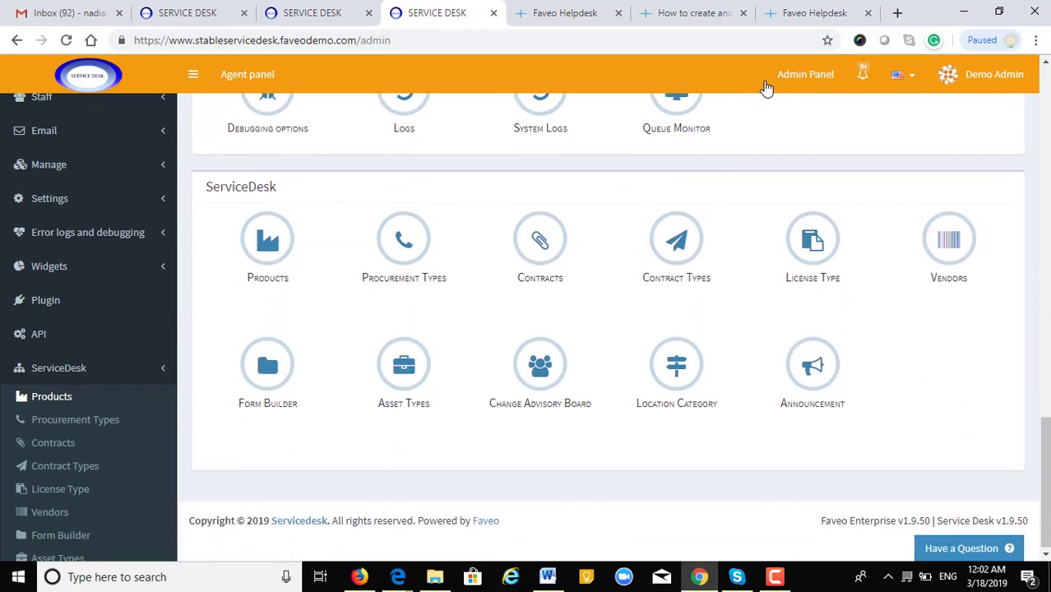
pyautogui.moveTo(267, 240)
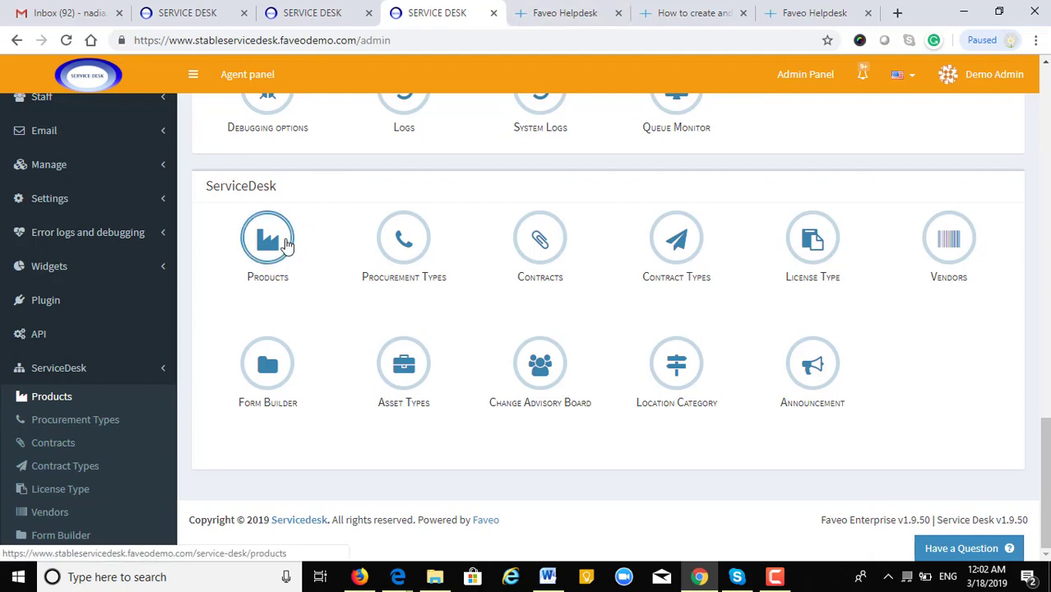
pyautogui.click(266, 238)
pyautogui.write('hp')
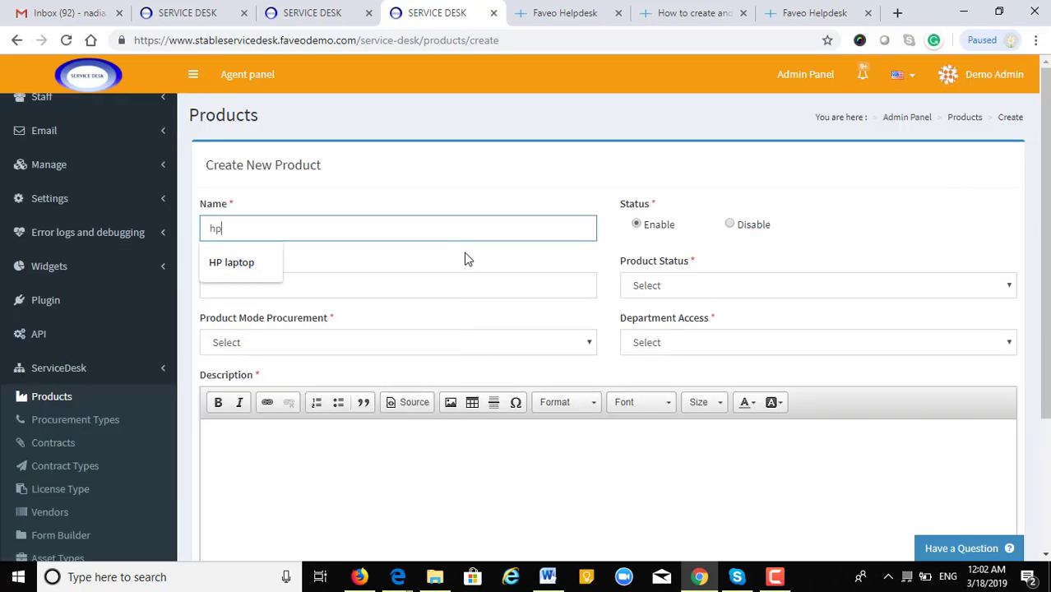
pyautogui.moveTo(272, 283)
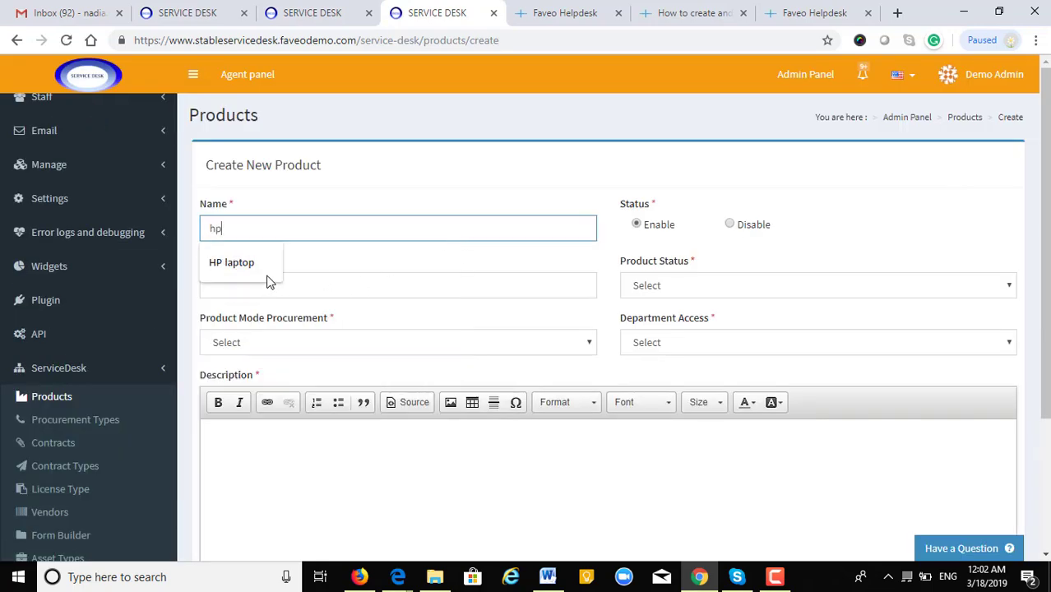
pyautogui.click(230, 263)
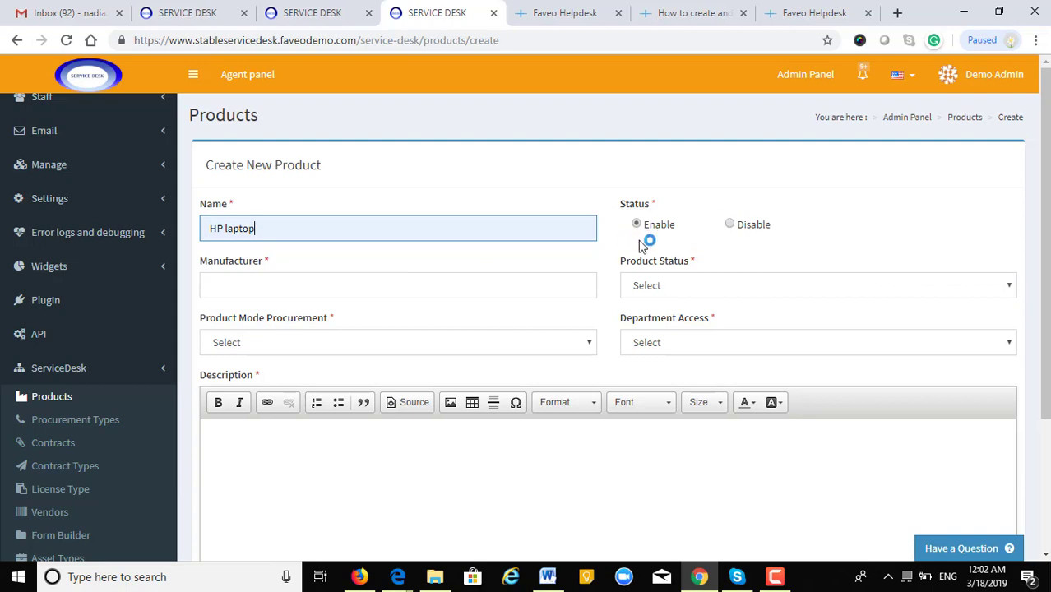
pyautogui.moveTo(624, 233)
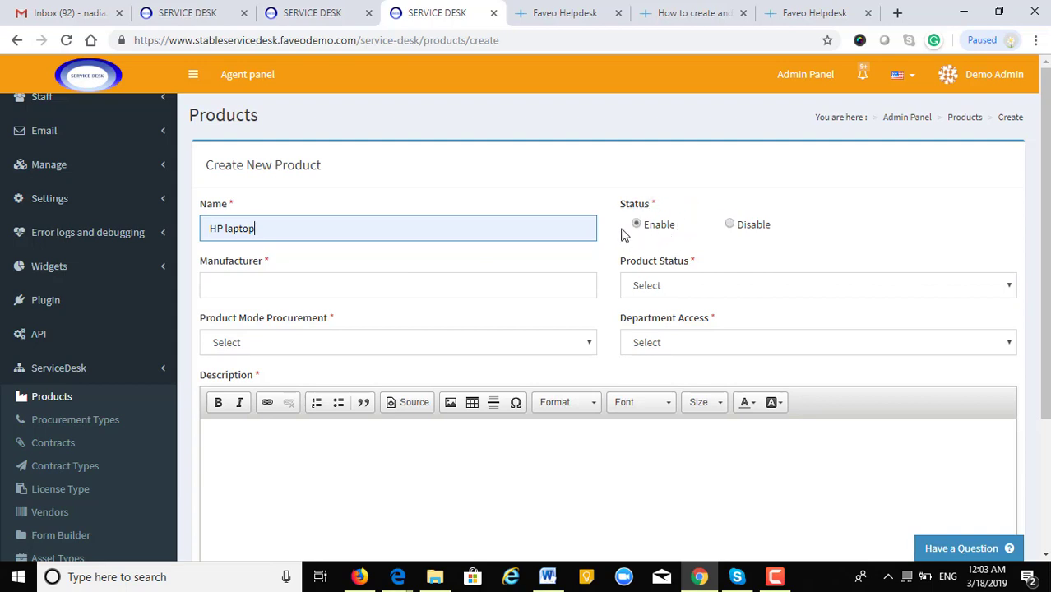
# Choose HP as manufacturer and In Production as product status.
pyautogui.click(398, 286)
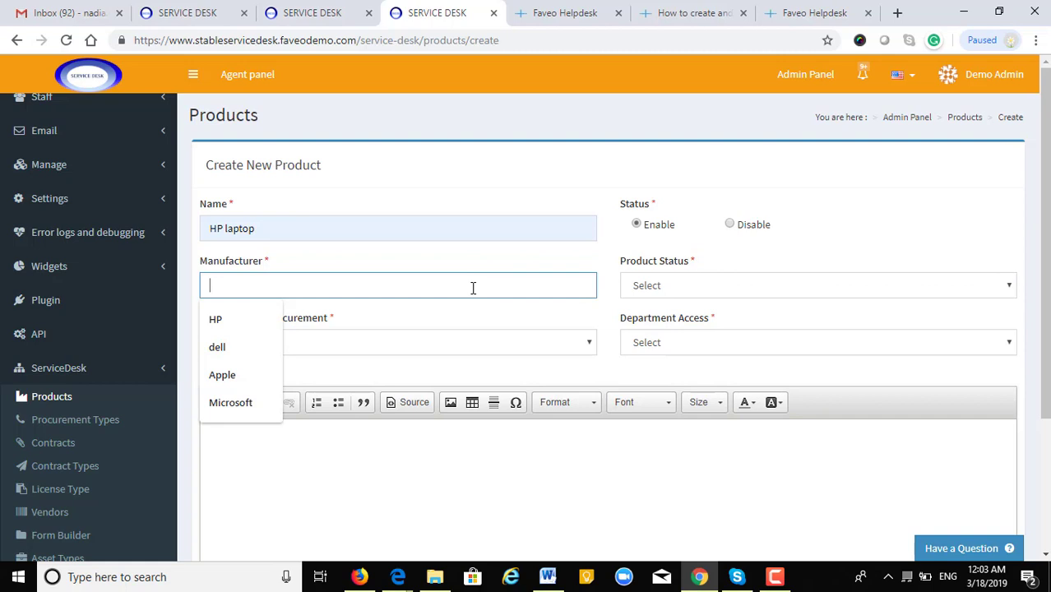
pyautogui.write('HP')
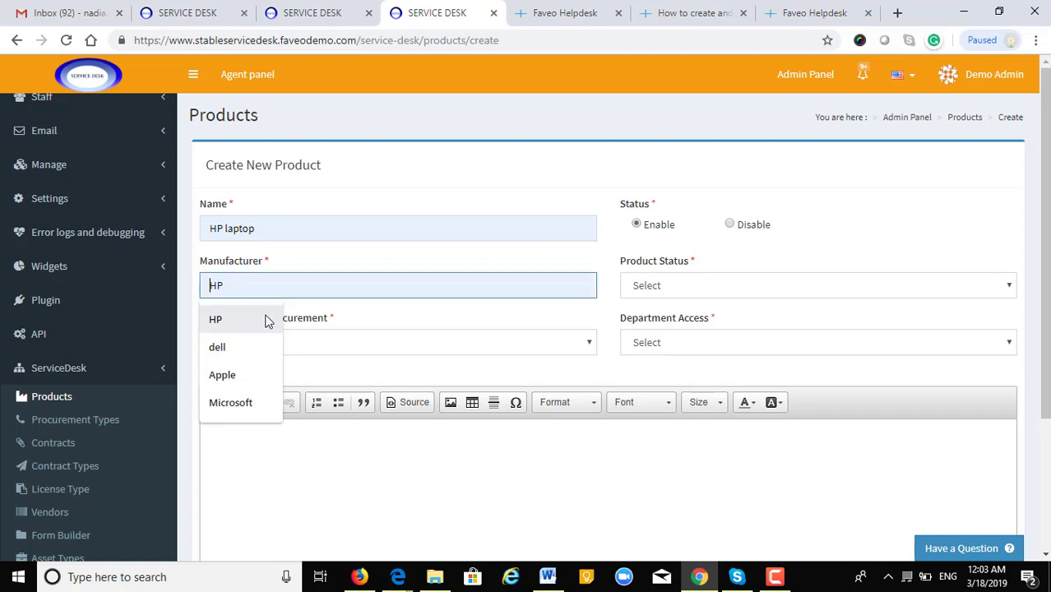
pyautogui.click(816, 284)
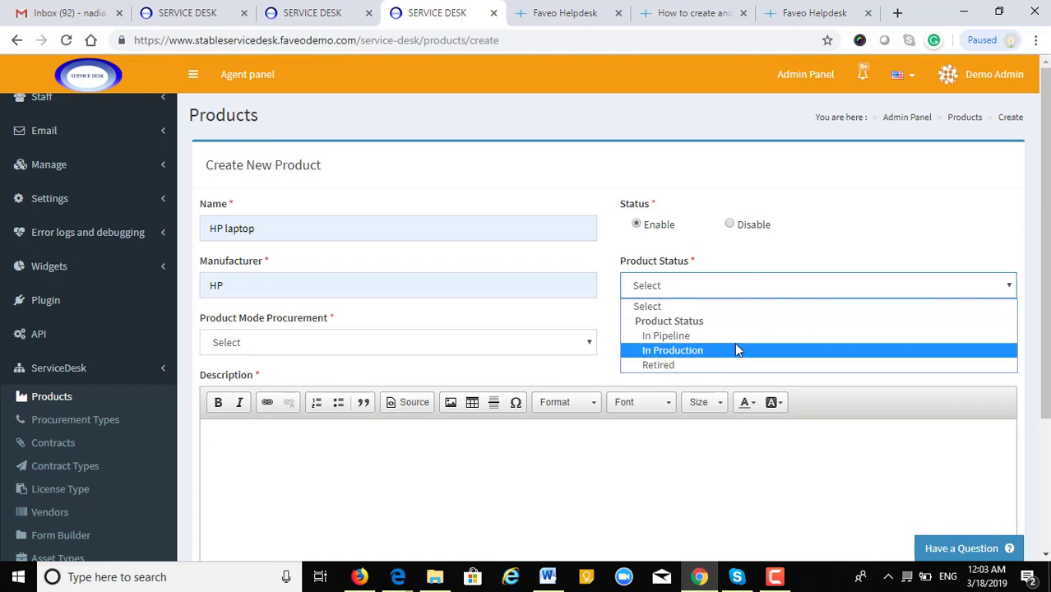
pyautogui.click(672, 348)
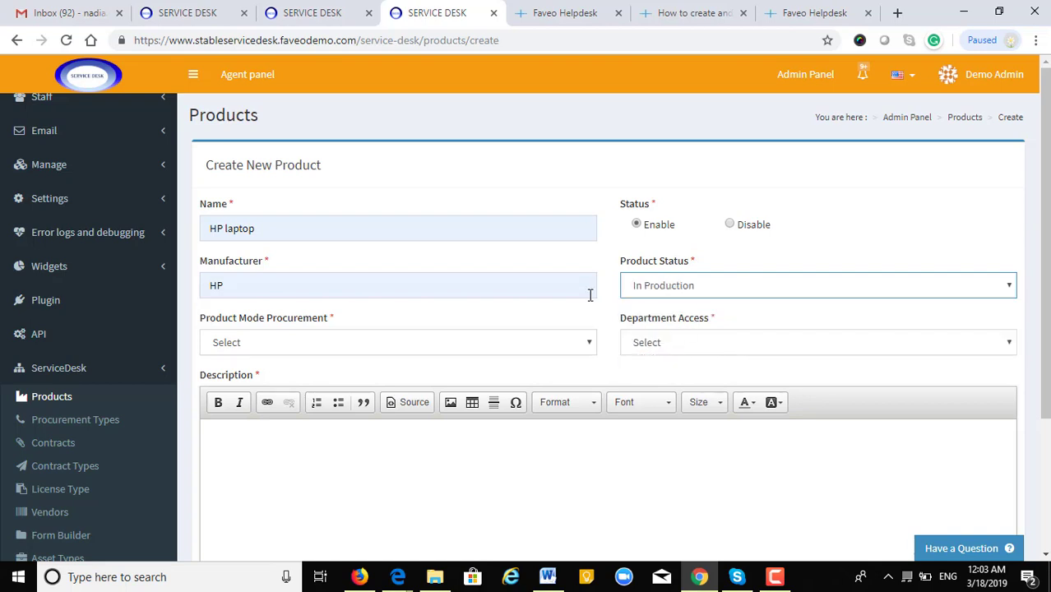
pyautogui.moveTo(520, 352)
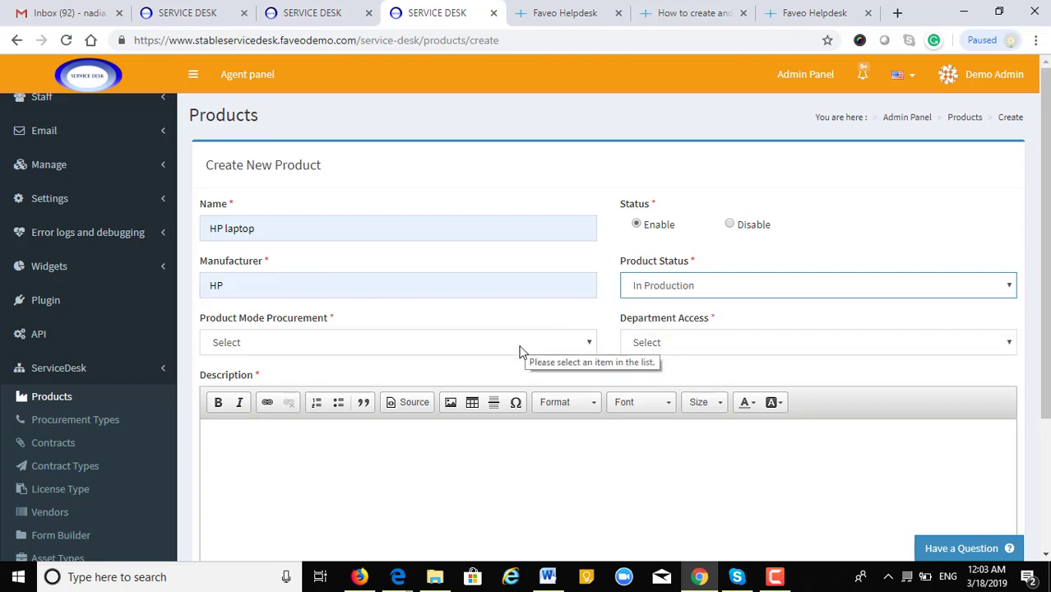
# Set procurement mode Buy and department access Operation, ready to submit.
pyautogui.click(398, 342)
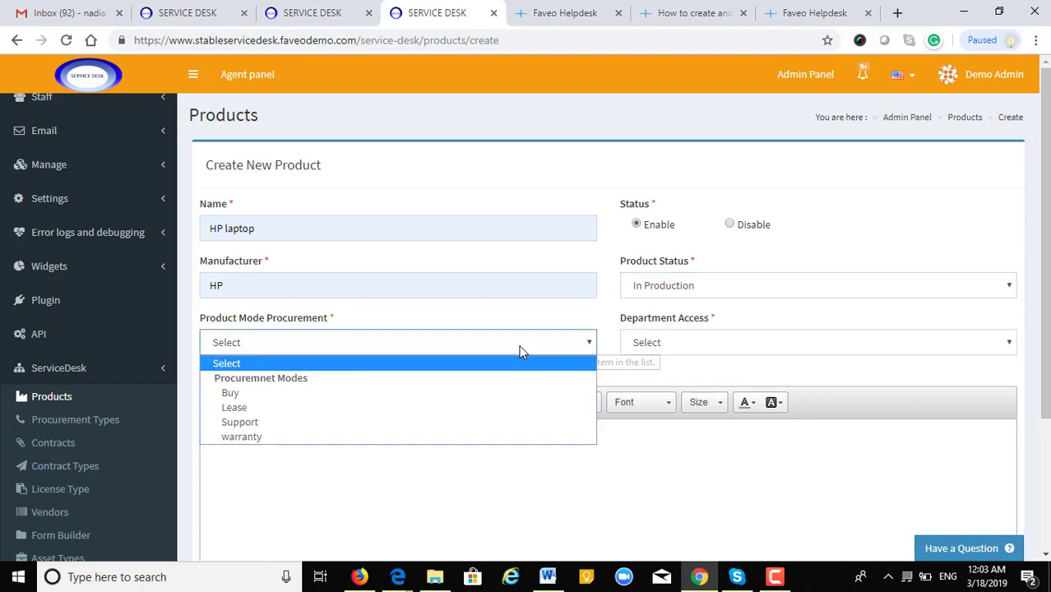
pyautogui.click(230, 391)
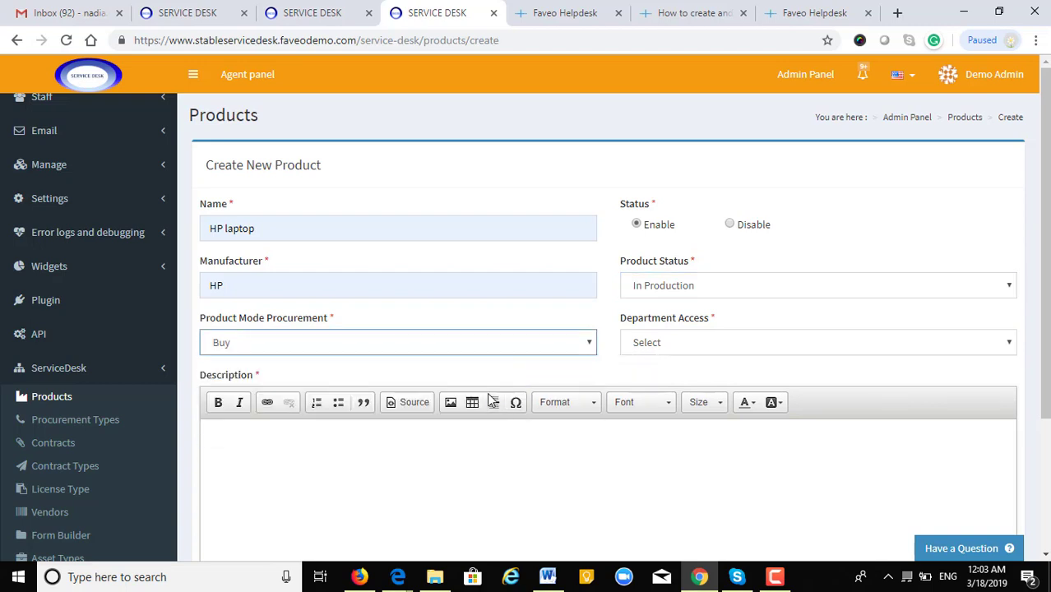
pyautogui.click(818, 342)
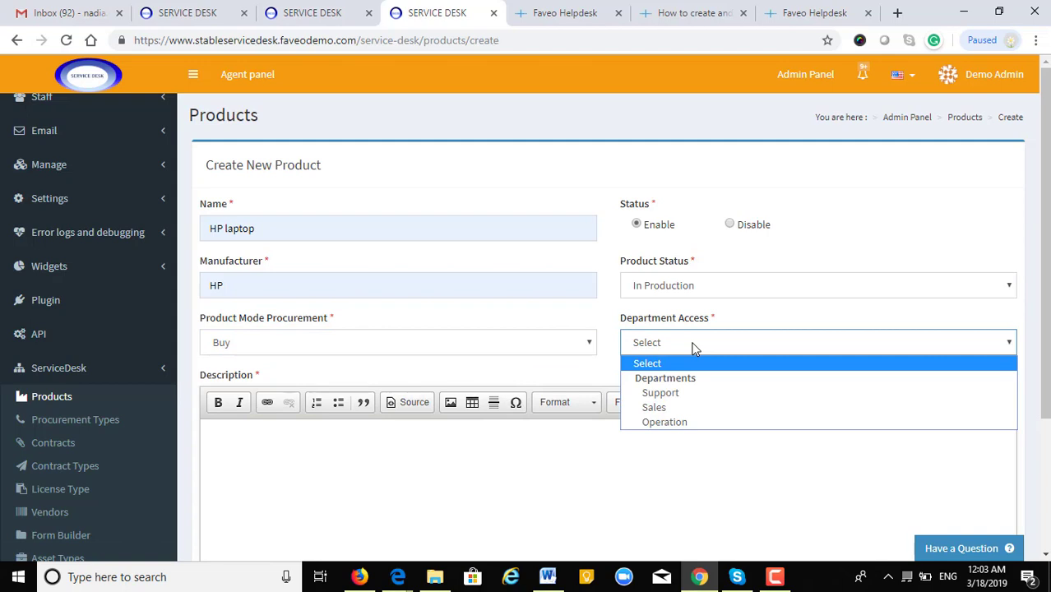
pyautogui.click(665, 421)
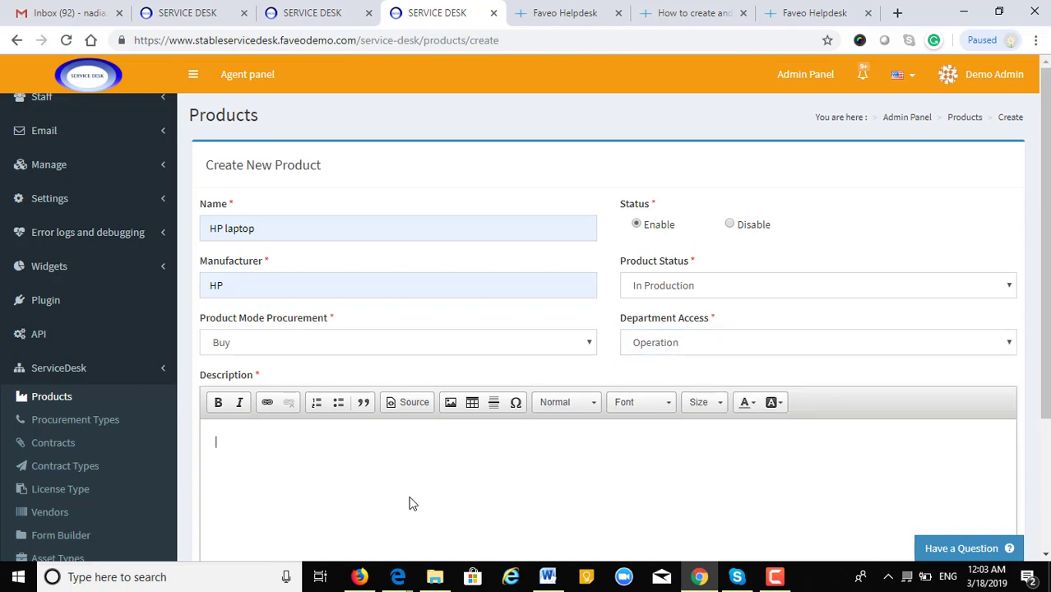
pyautogui.scroll(-3)
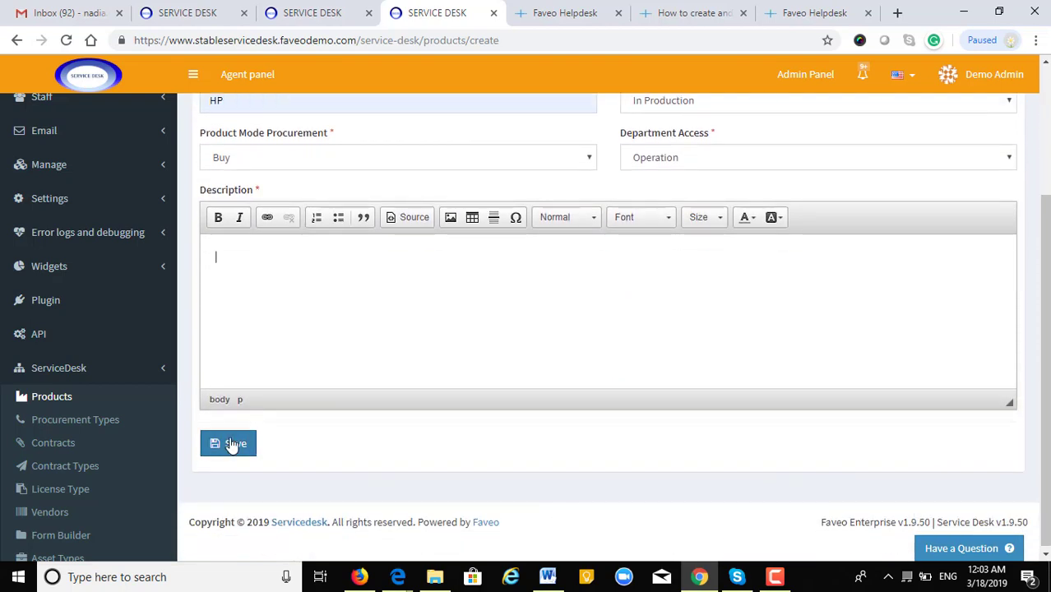